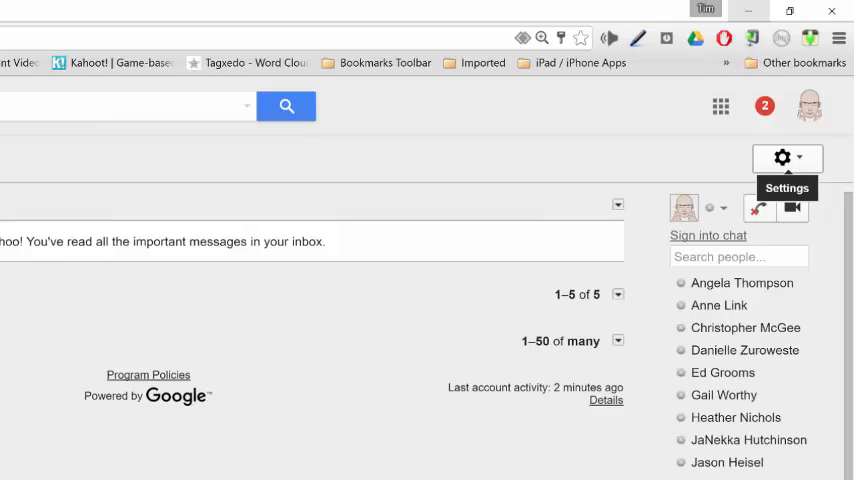
Step: Reach Gmail's Forwarding and POP/IMAP settings and begin adding a new forwarding address
{"action": "left_click", "coordinate": [783, 157]}
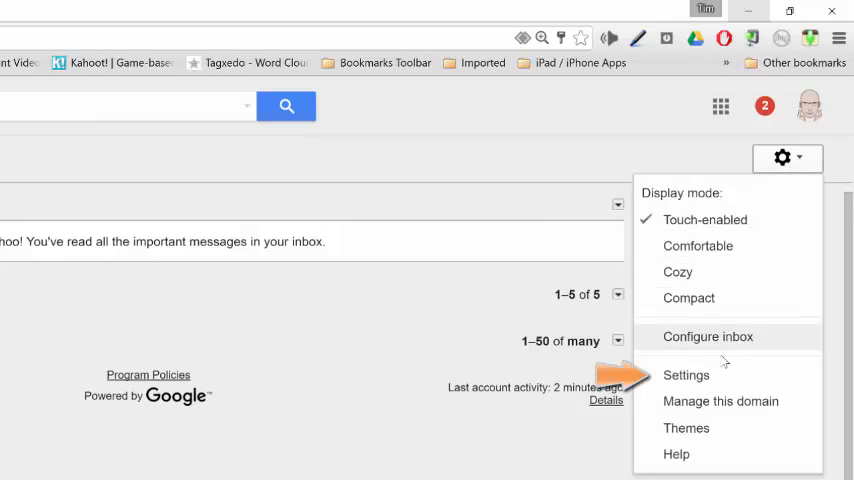
{"action": "left_click", "coordinate": [686, 375]}
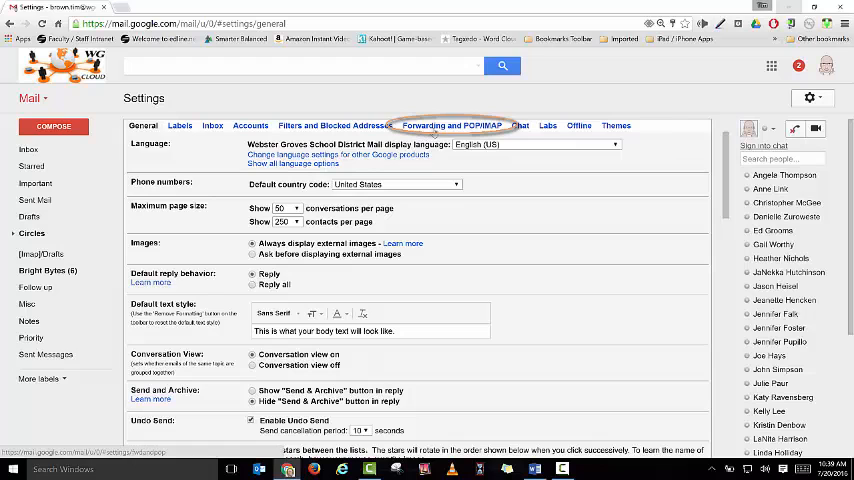
{"action": "left_click", "coordinate": [454, 125]}
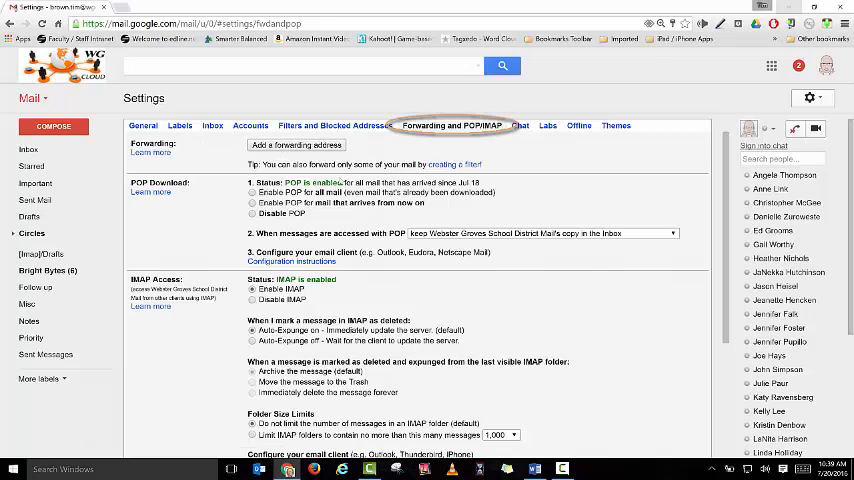
{"action": "left_click", "coordinate": [296, 145]}
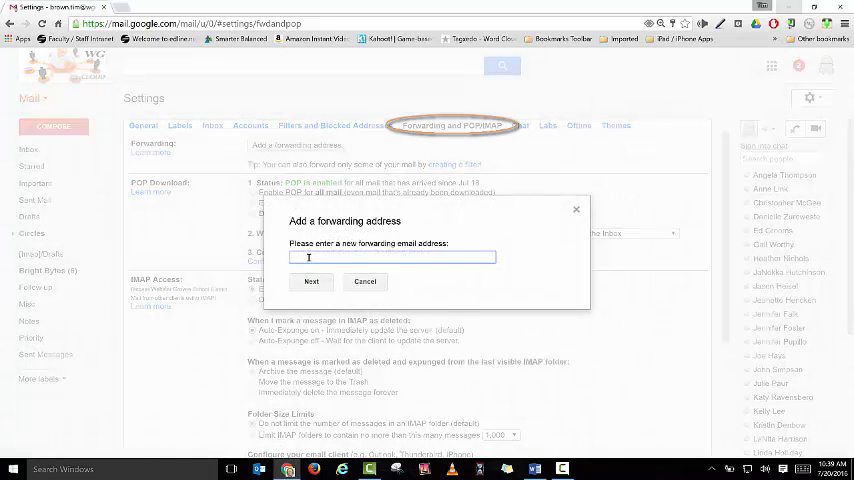
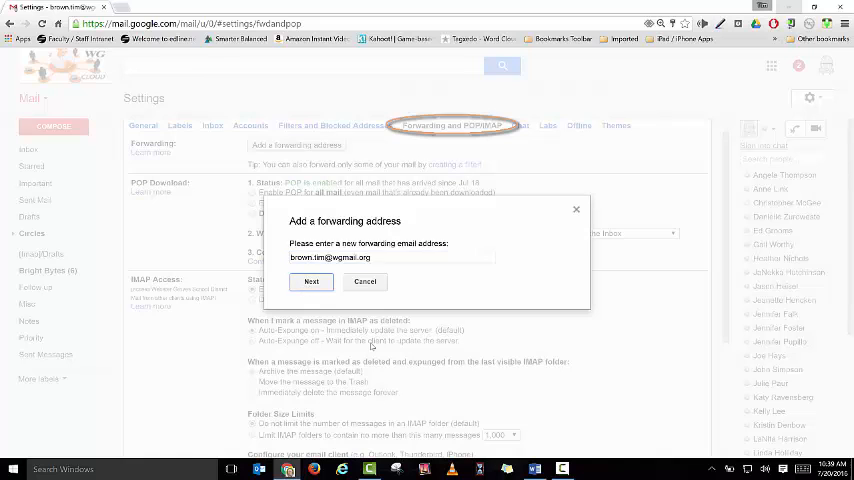
{"action": "left_click", "coordinate": [311, 281]}
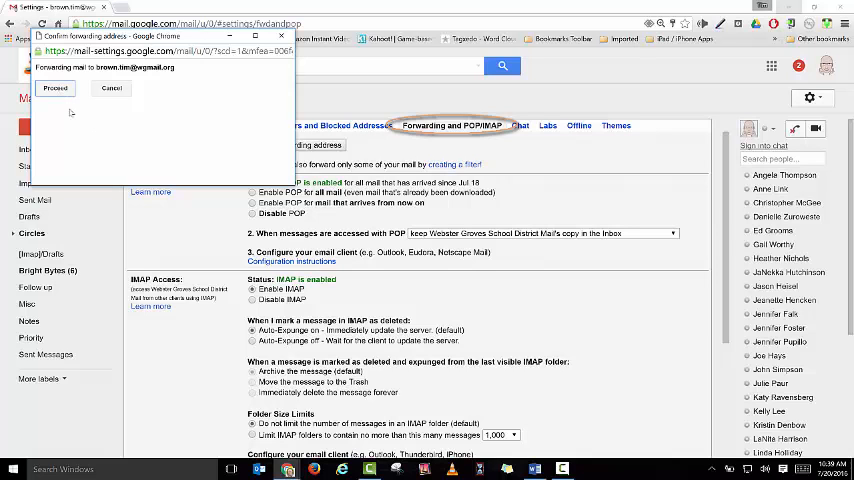
{"action": "left_click", "coordinate": [55, 88]}
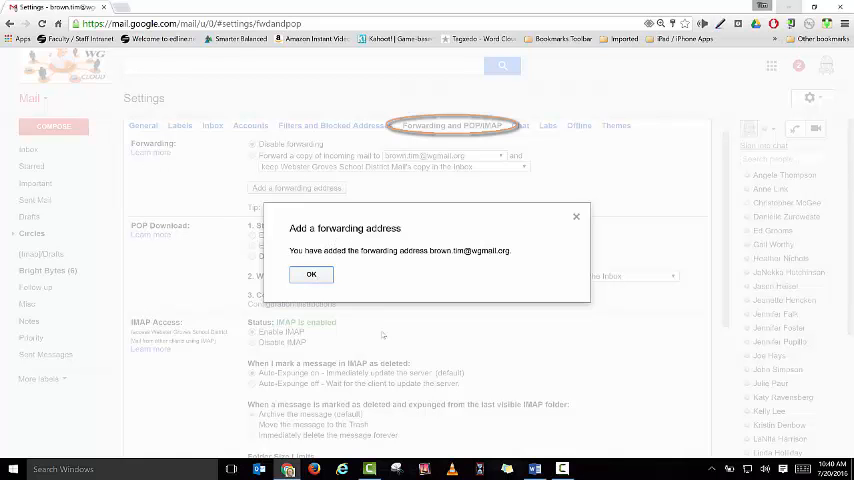
{"action": "left_click", "coordinate": [311, 274]}
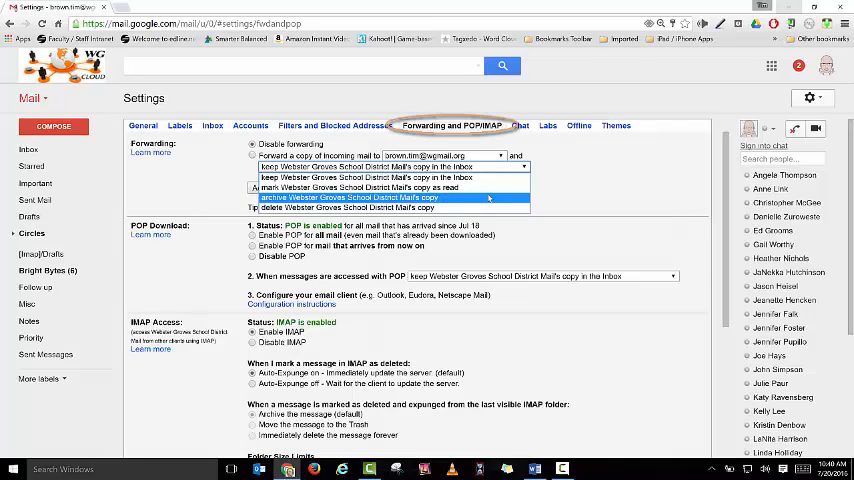
Step: Enable 'Forward a copy of incoming mail' keeping a copy in the Inbox, save changes, and return to the inbox
{"action": "left_click", "coordinate": [387, 167]}
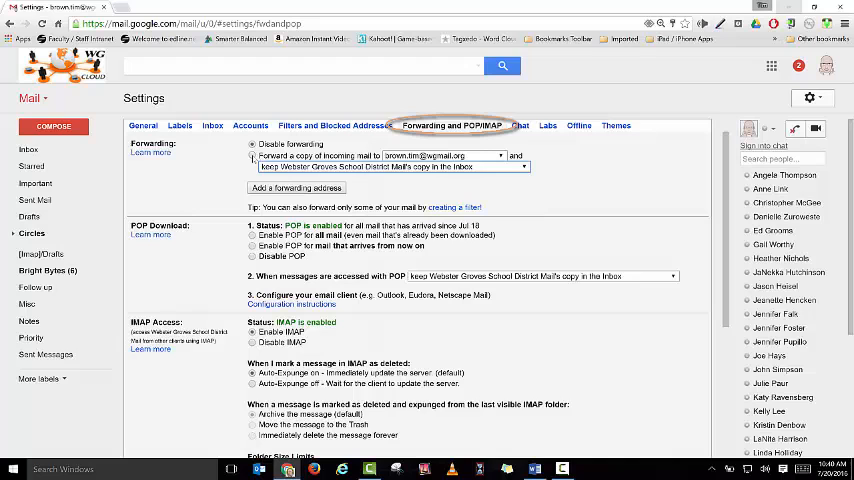
{"action": "left_click", "coordinate": [252, 156]}
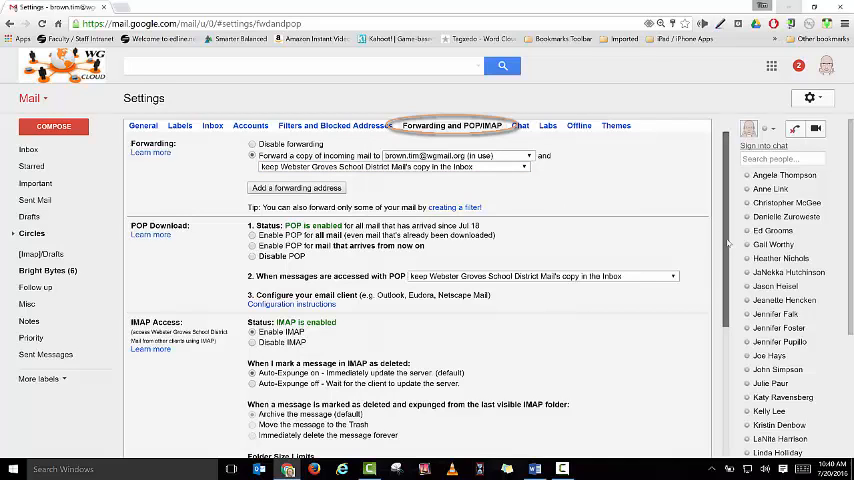
{"action": "scroll", "scroll_direction": "down", "scroll_amount": 3}
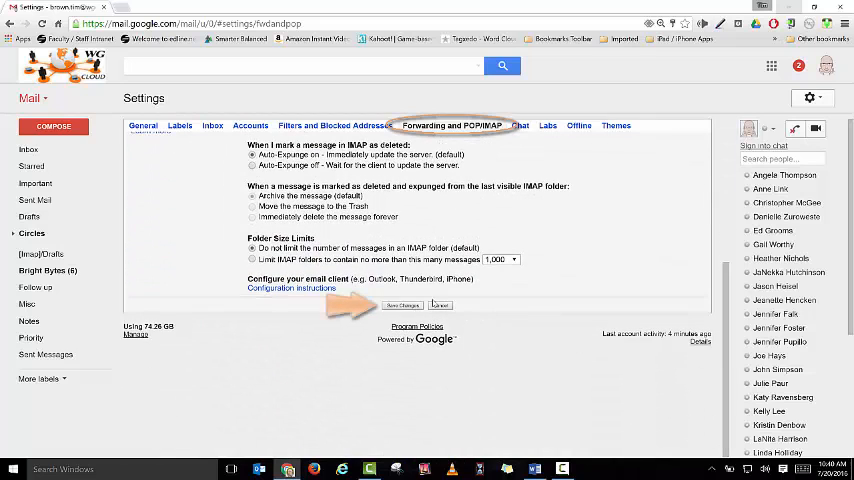
{"action": "left_click", "coordinate": [402, 305]}
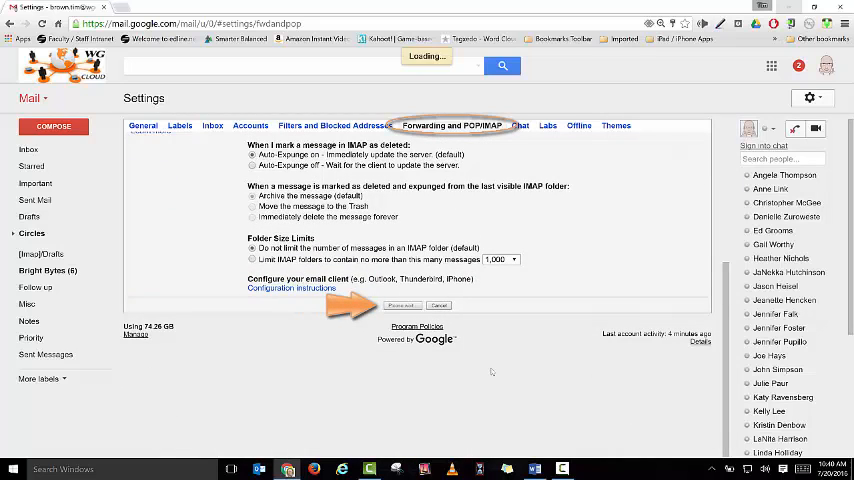
{"action": "left_click", "coordinate": [28, 149]}
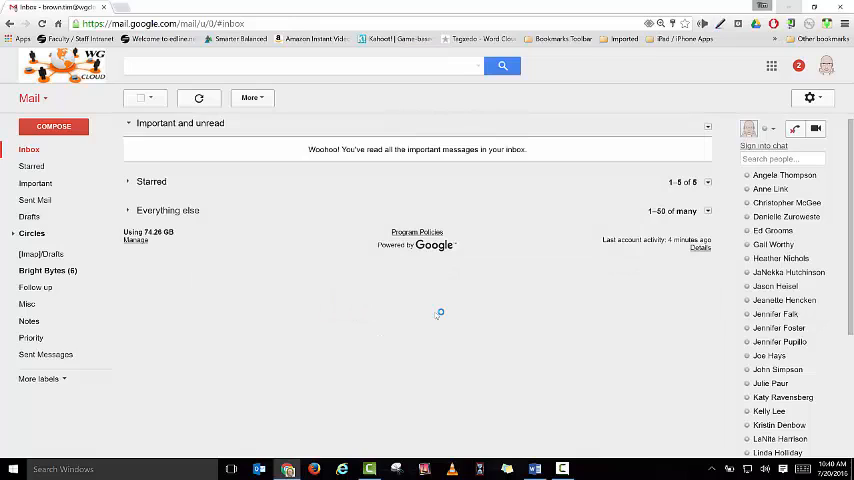